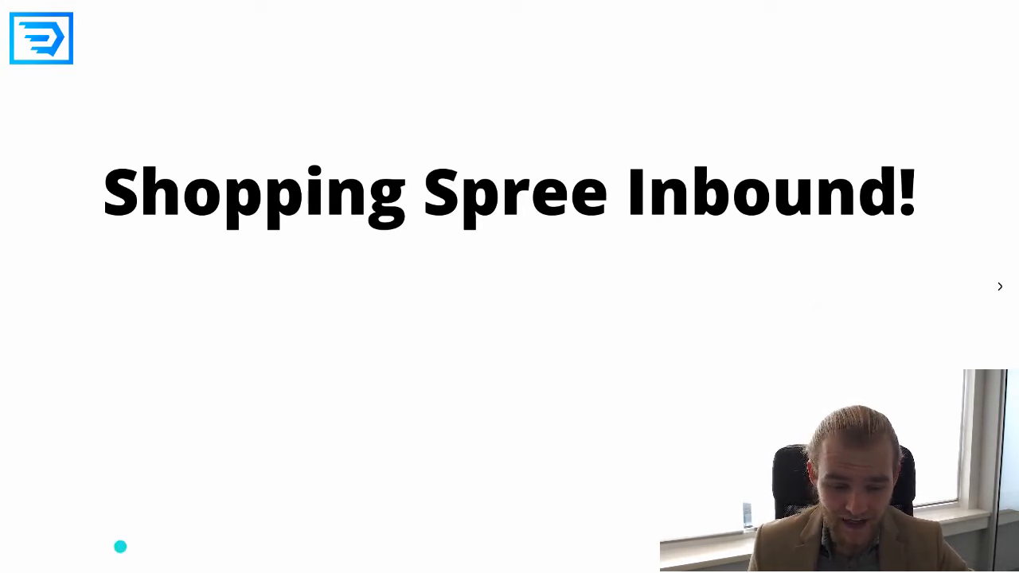
pyautogui.moveTo(228, 526)
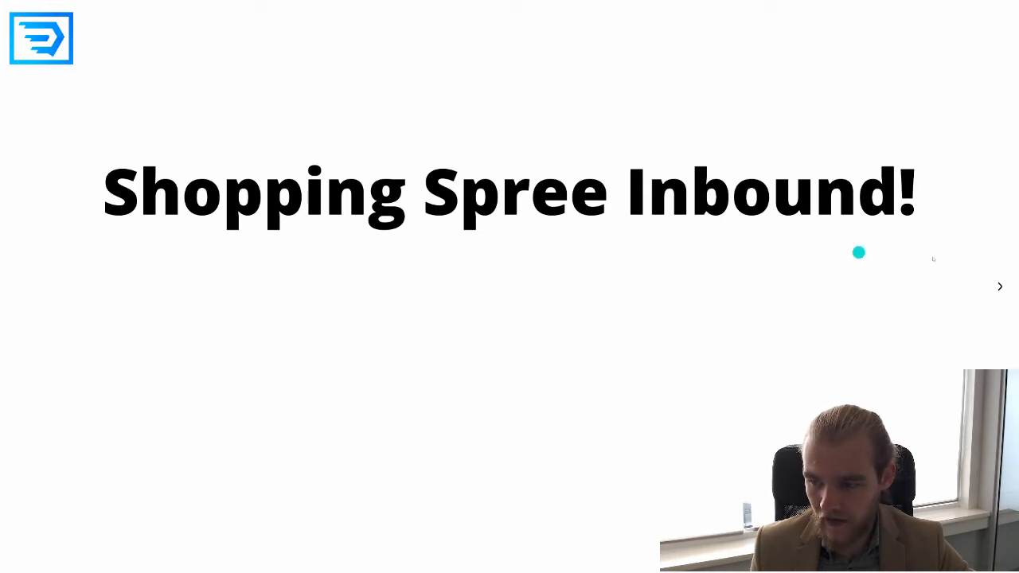
# Step: Advance the slideshow to the 'What's Still To Come?' slide listing Thanksgiving through Christmas Eve
pyautogui.click(999, 285)
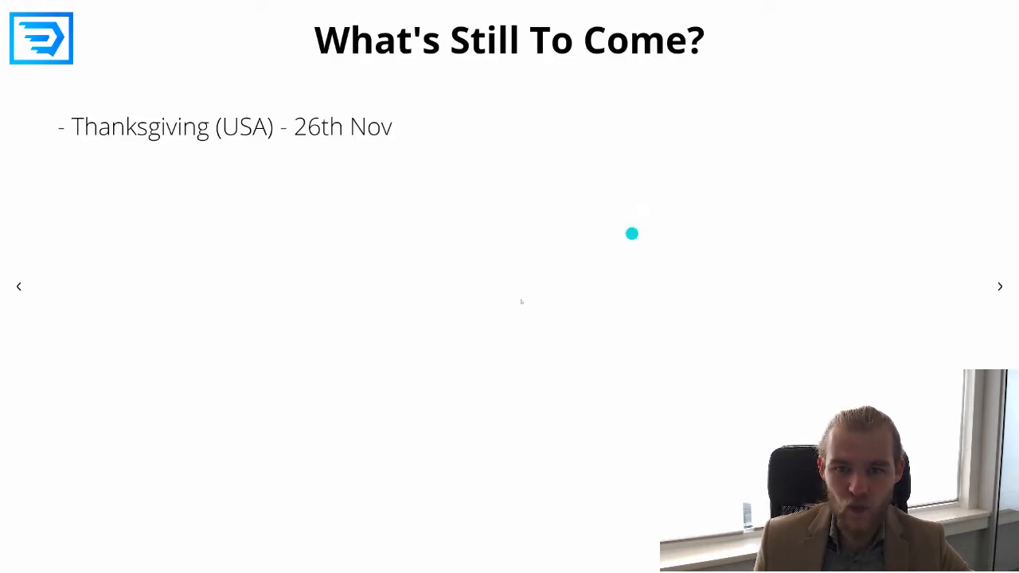
pyautogui.moveTo(6, 346)
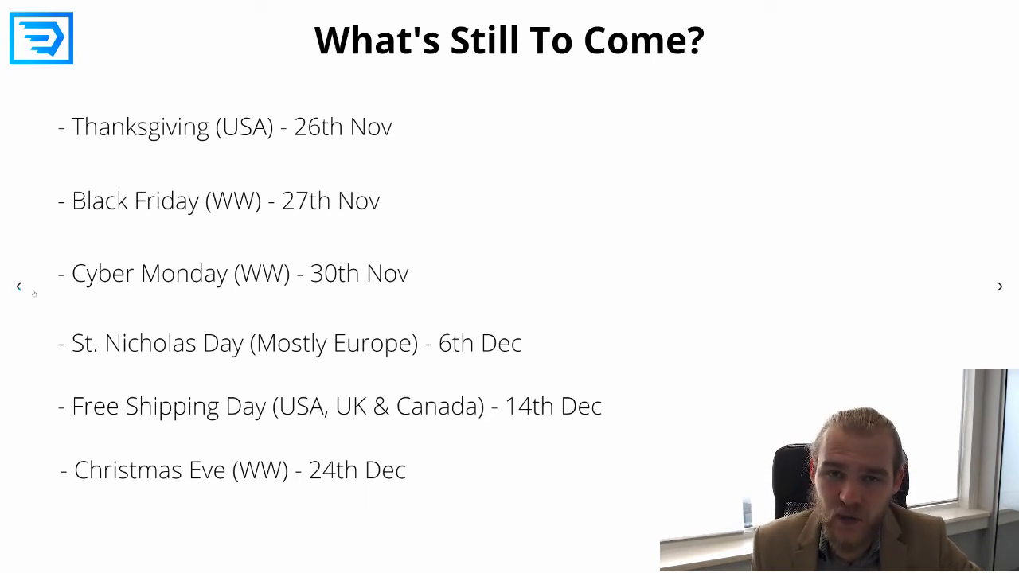
pyautogui.click(22, 309)
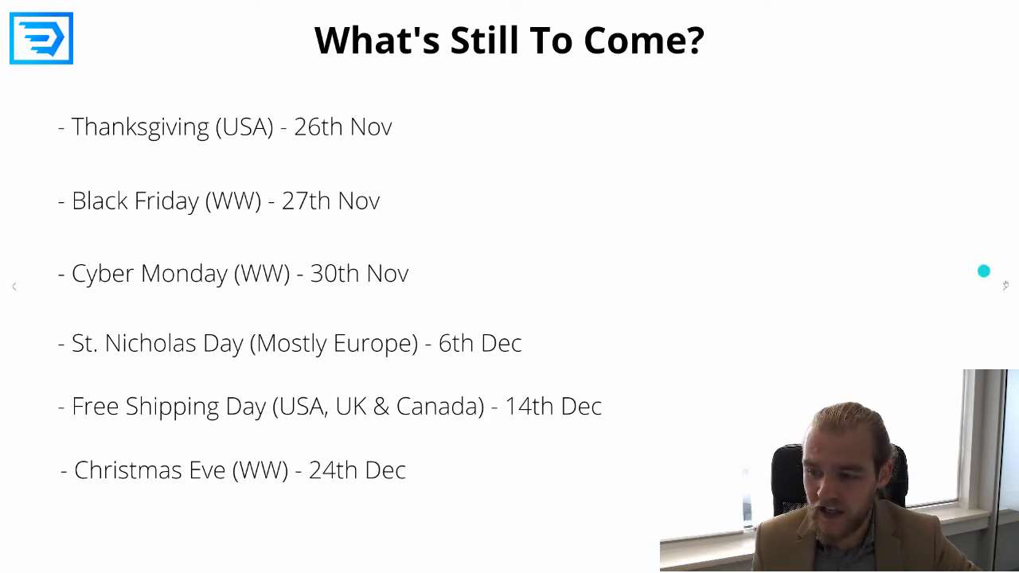
pyautogui.click(999, 285)
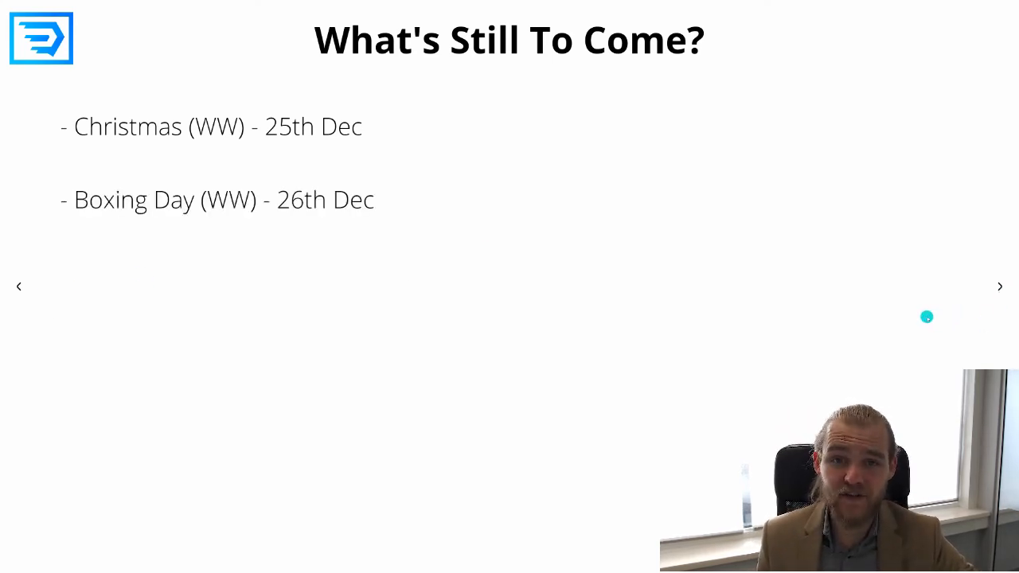
pyautogui.moveTo(11, 454)
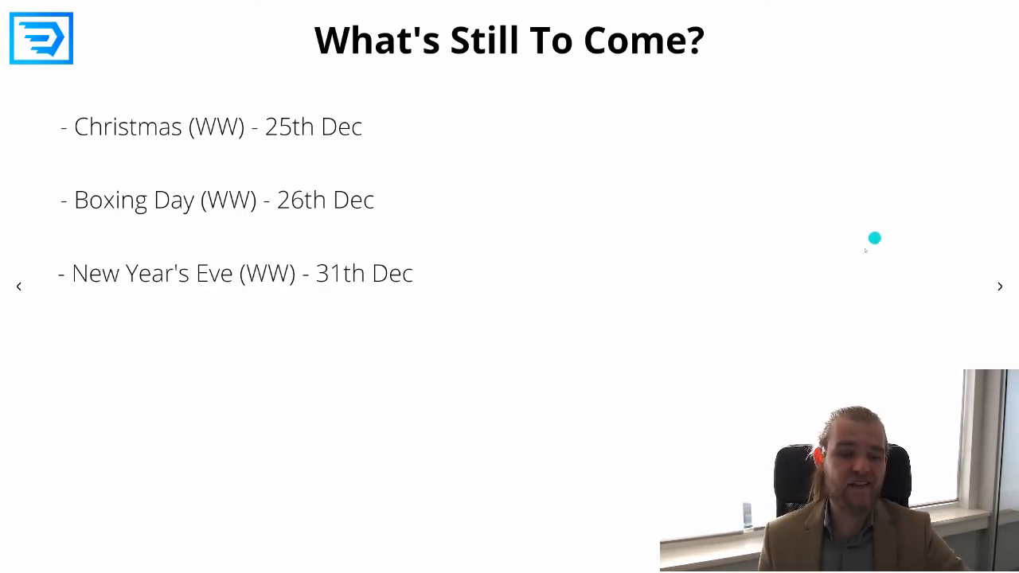
pyautogui.moveTo(952, 170)
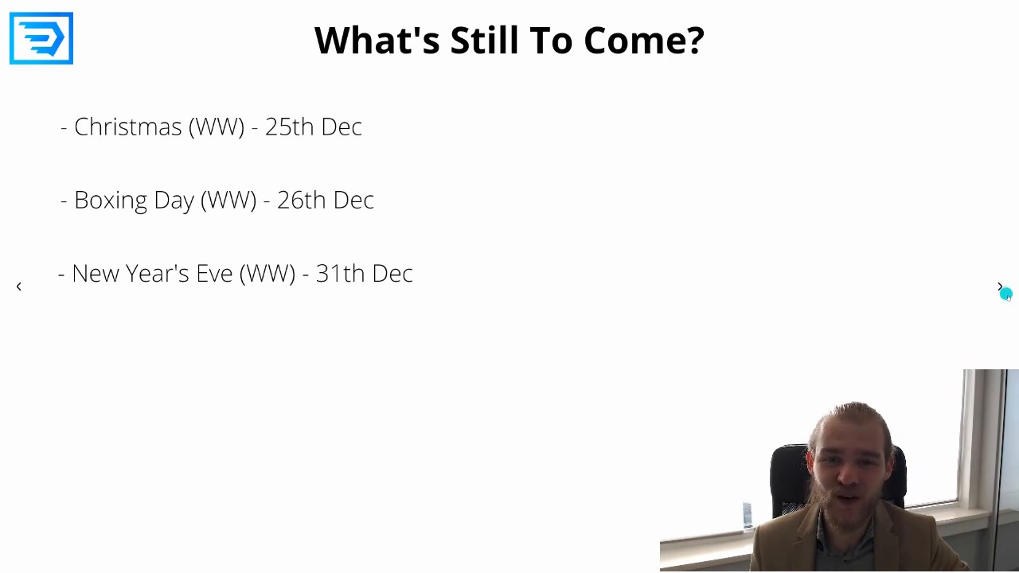
# Step: Advance to the 'Q1 2021?' slide showing the Deberoo Suite logo
pyautogui.click(1001, 287)
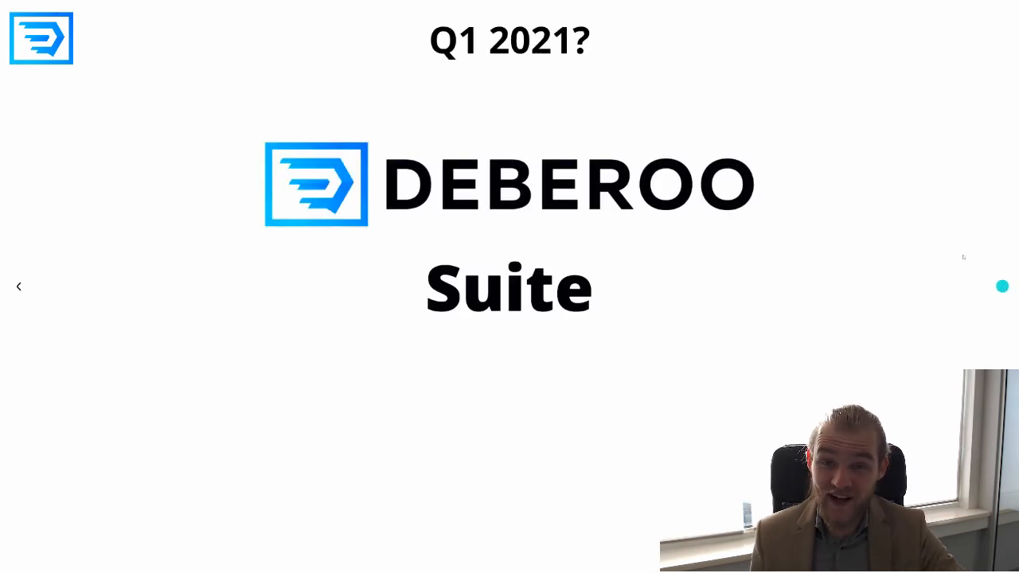